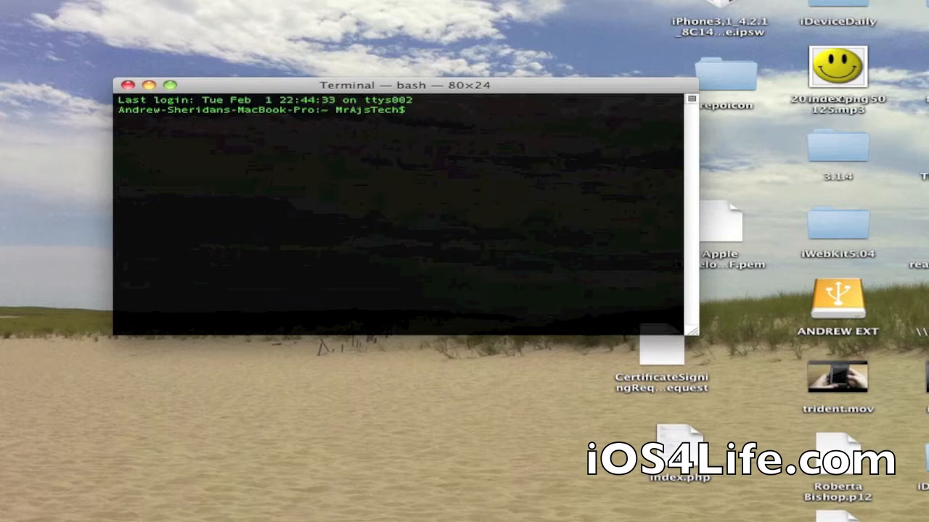
- Log in to the iPhone at 192.168.1.10 as root over SSH
type("ssh")
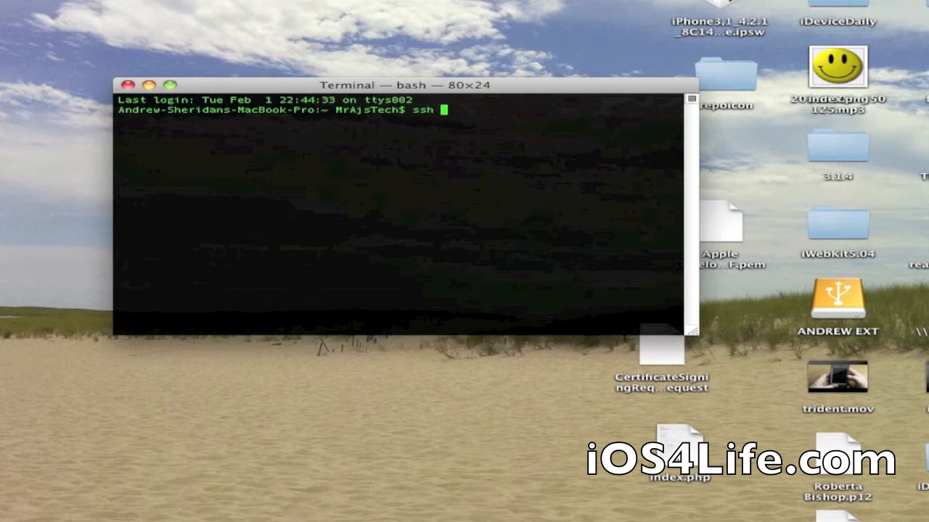
type("root@")
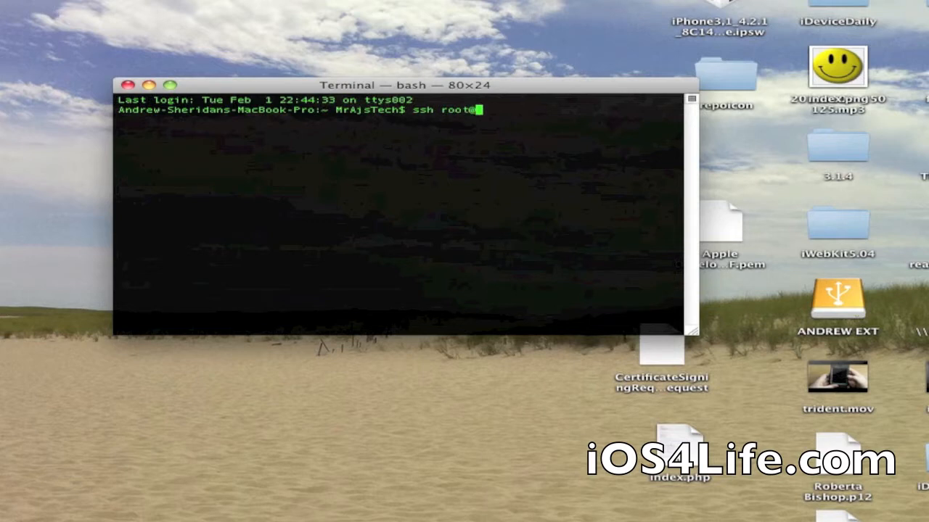
type("192.168.1.10")
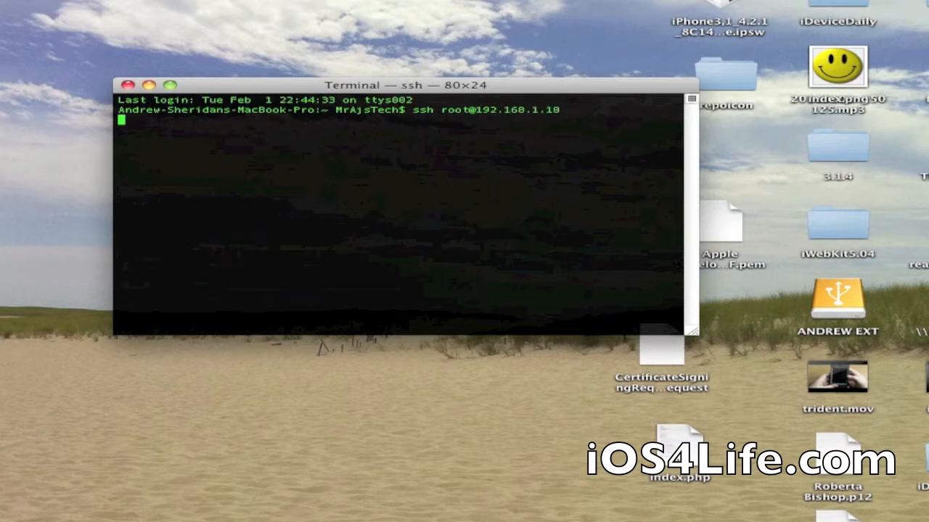
key("Return")
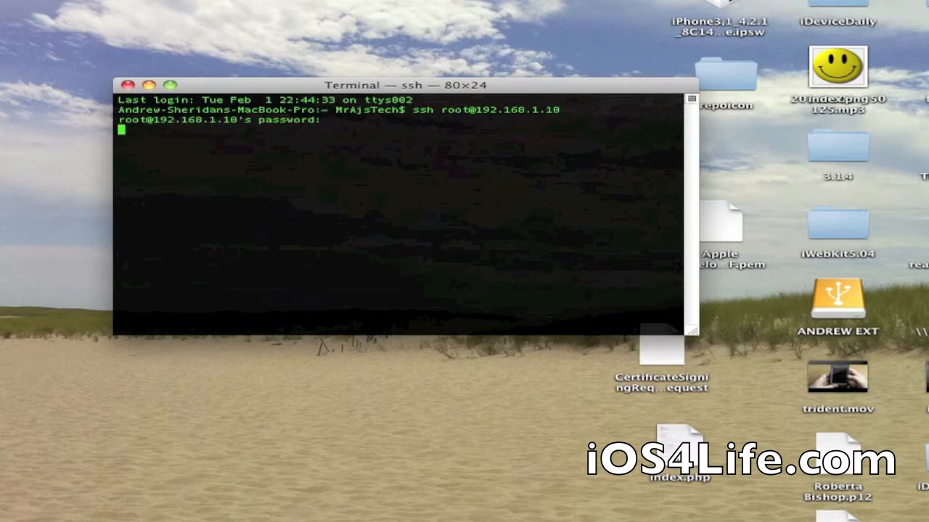
key("Return")
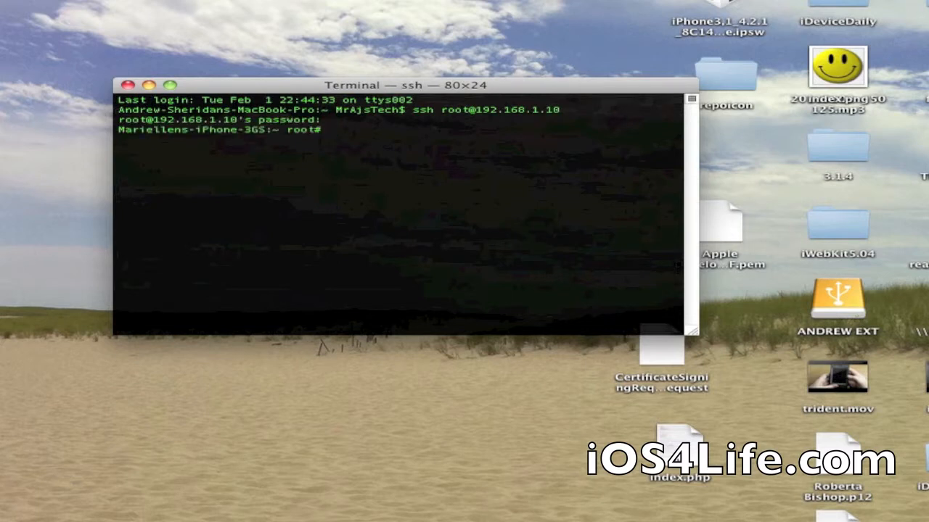
type("/var/mobile/Documents/imatte/bin/config")
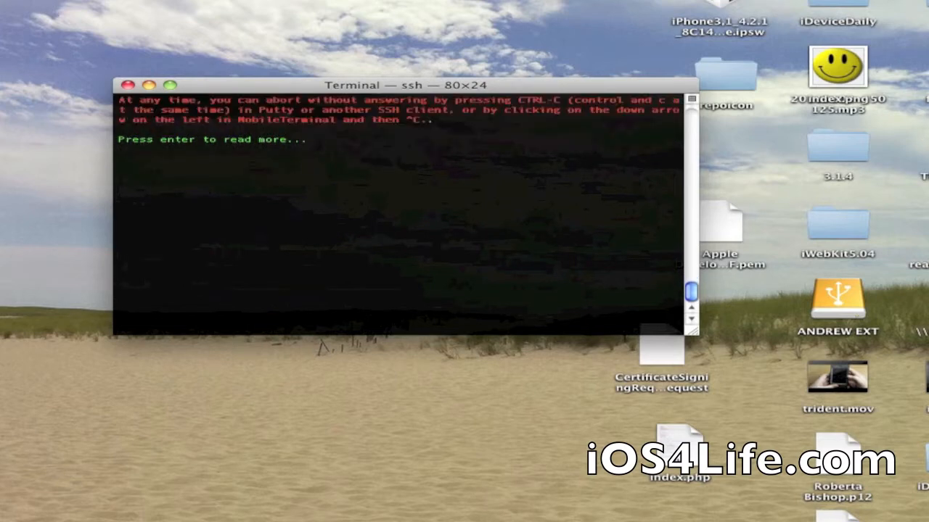
- Continue past the iMatte configurator introduction to the thirteen-preset menu
key("Return")
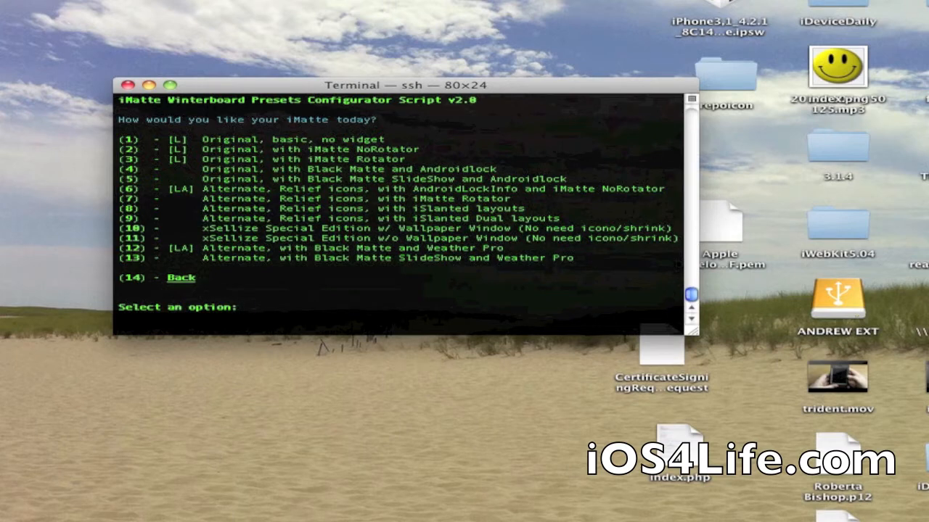
- Choose the Original preset and answer yes to 5-icon dock, LockInfo and extras
type("11")
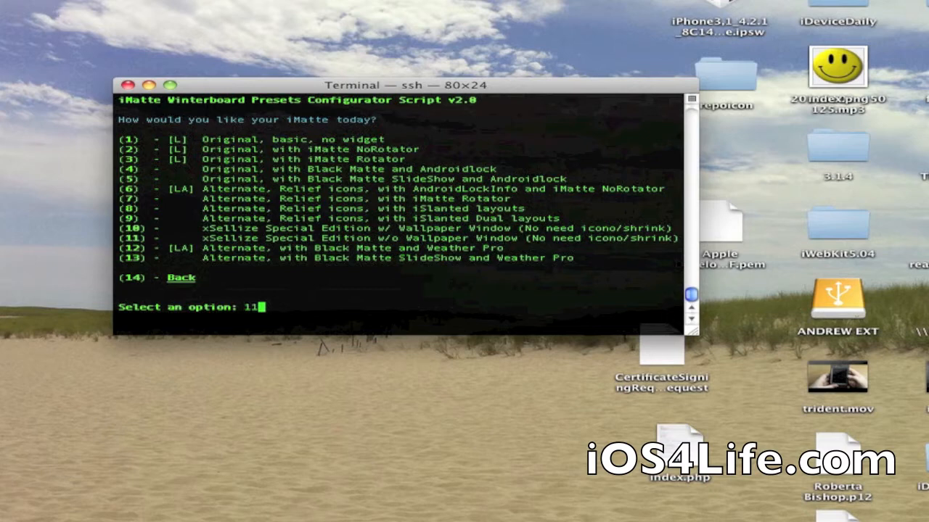
key("Backspace")
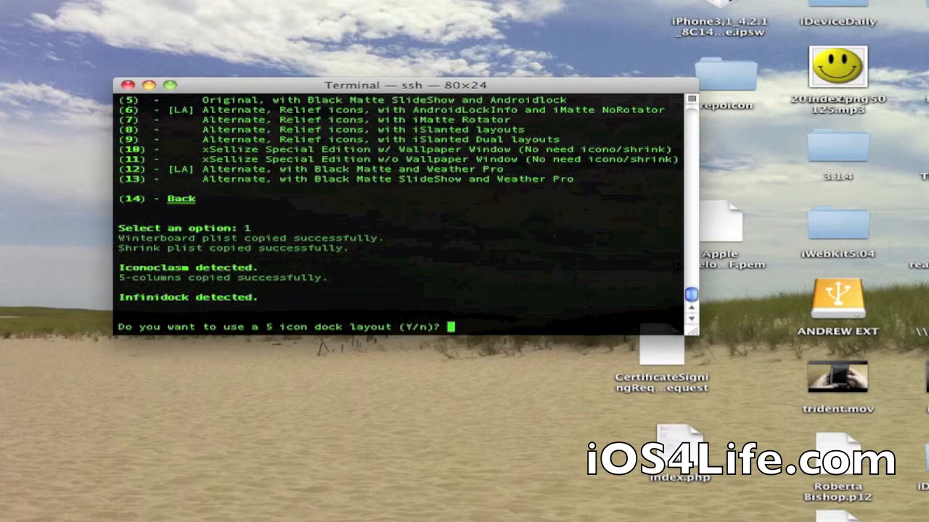
type("y")
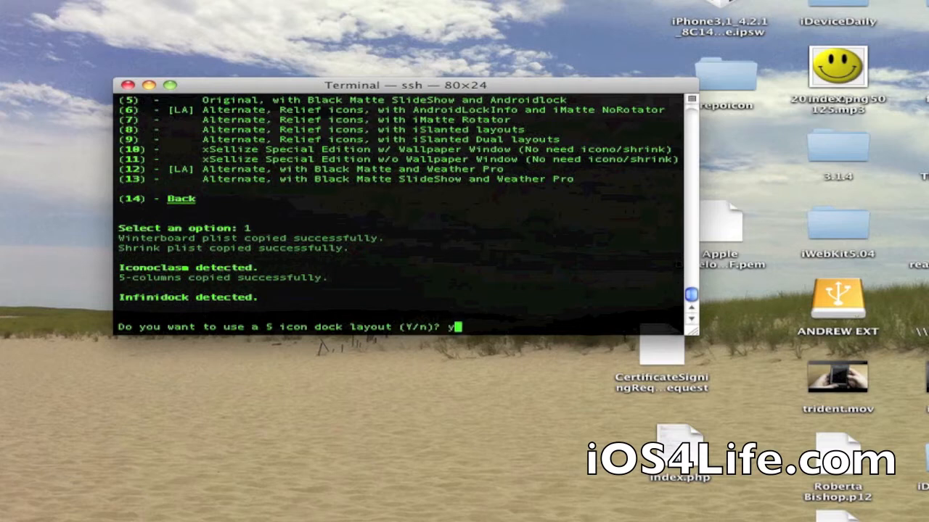
key("Return")
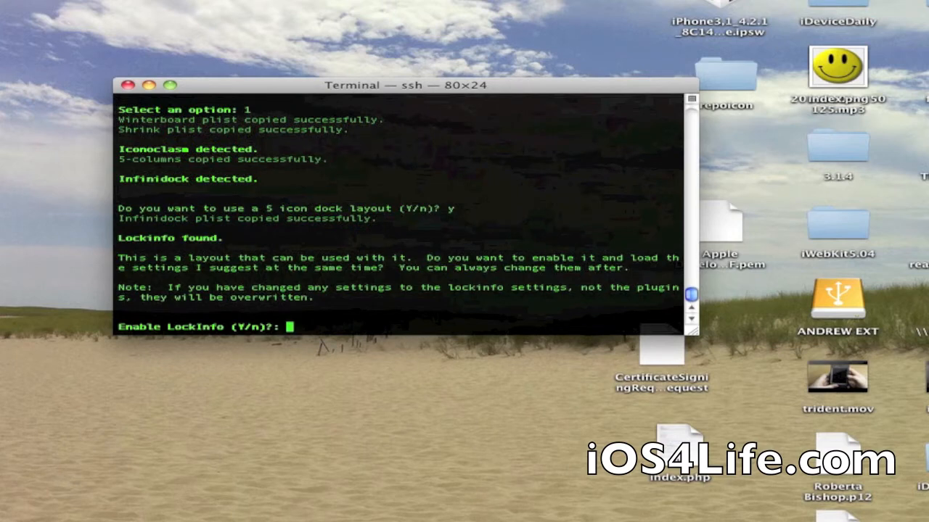
type("y")
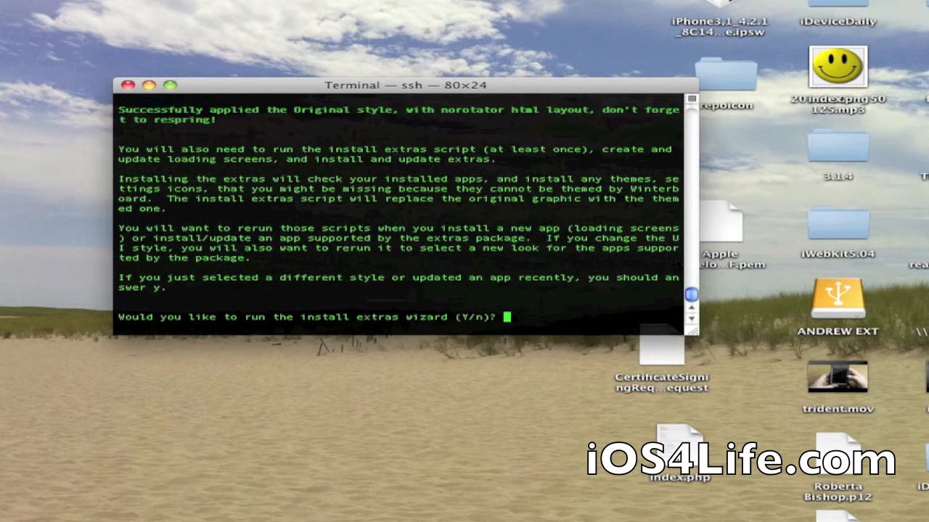
type("y")
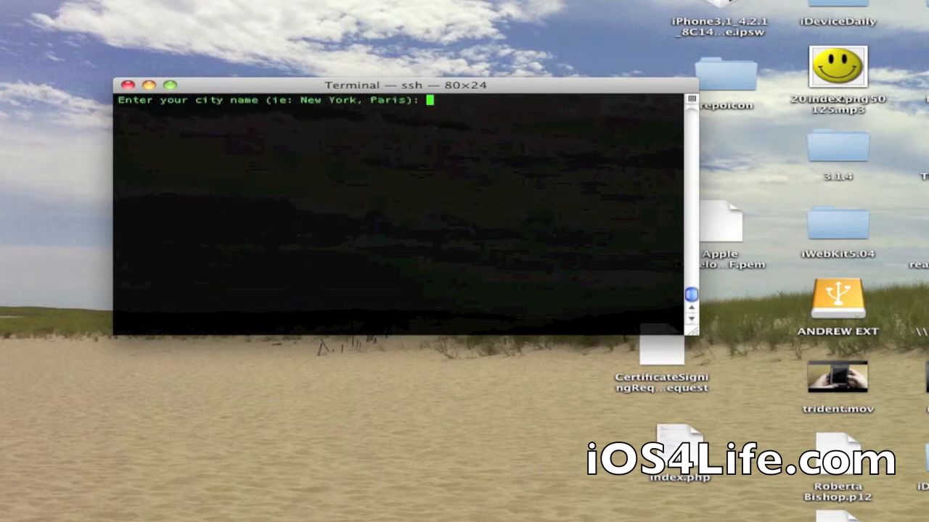
- Enter New York, code 10257, Fahrenheit, 60-minute refresh, and 12 for clock mode
type("N")
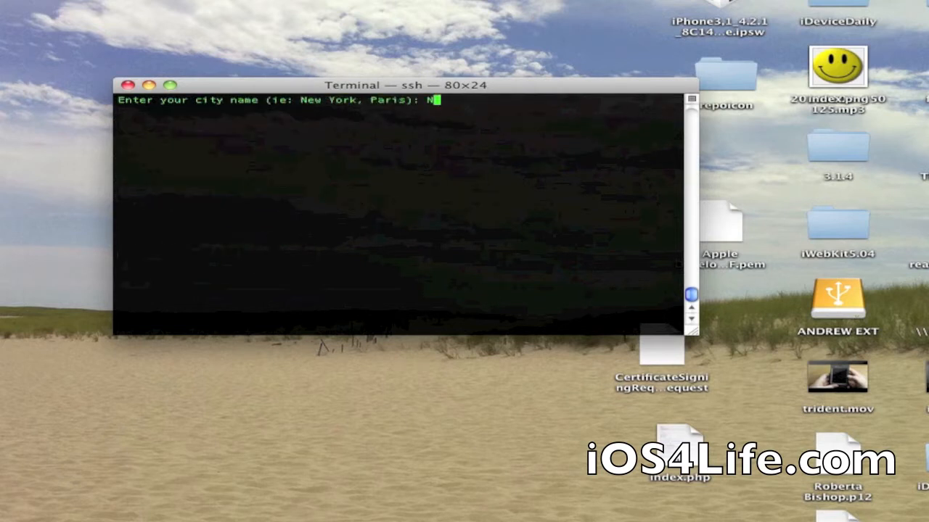
type("ew York")
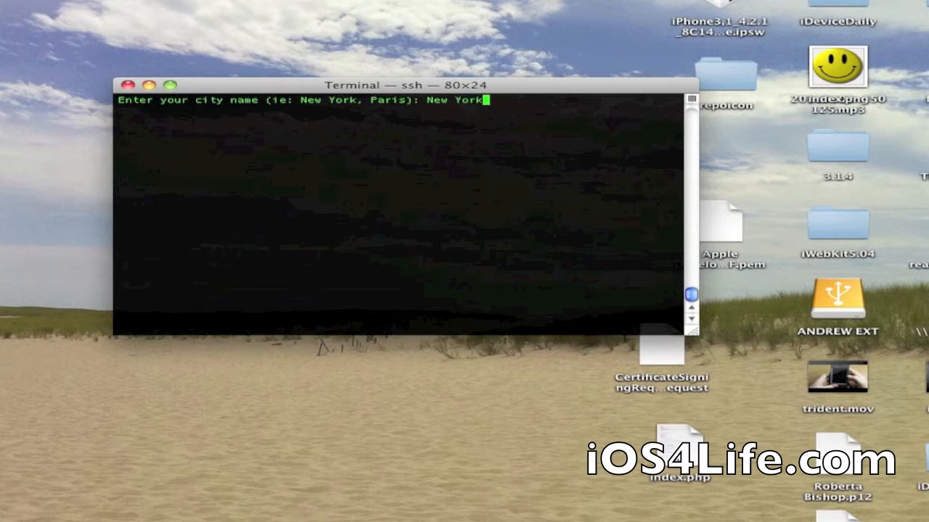
key("Return")
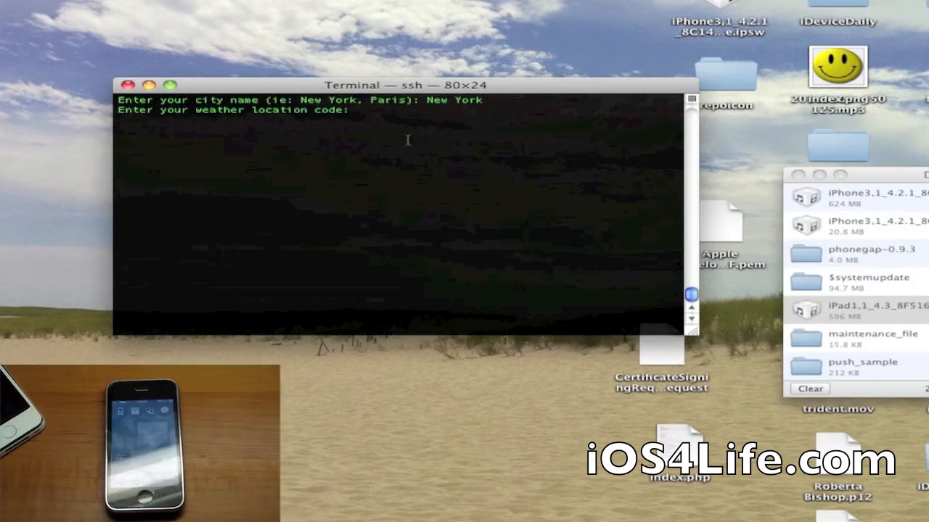
type("10257")
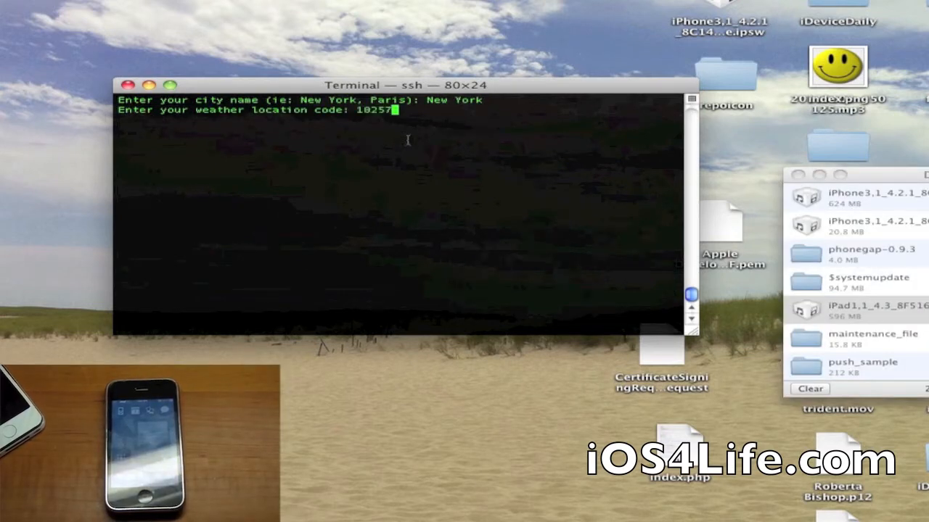
key("Return")
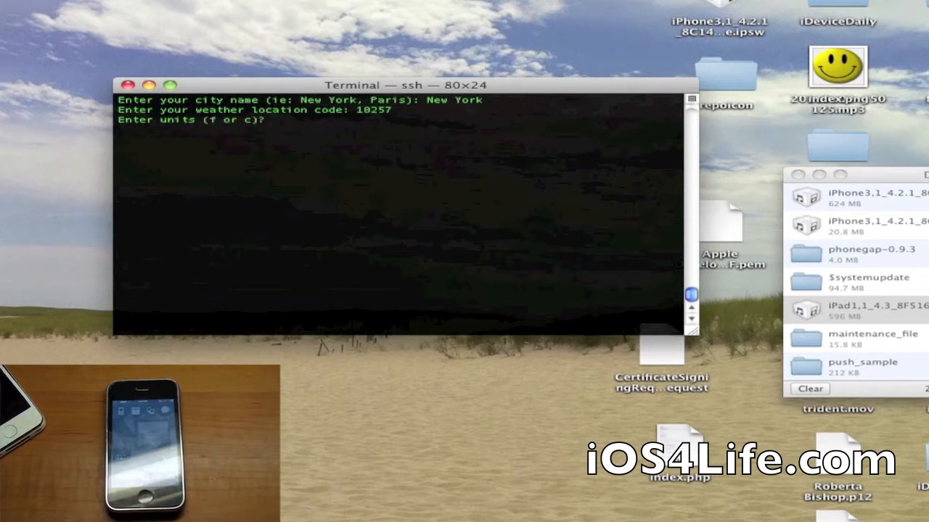
type("f")
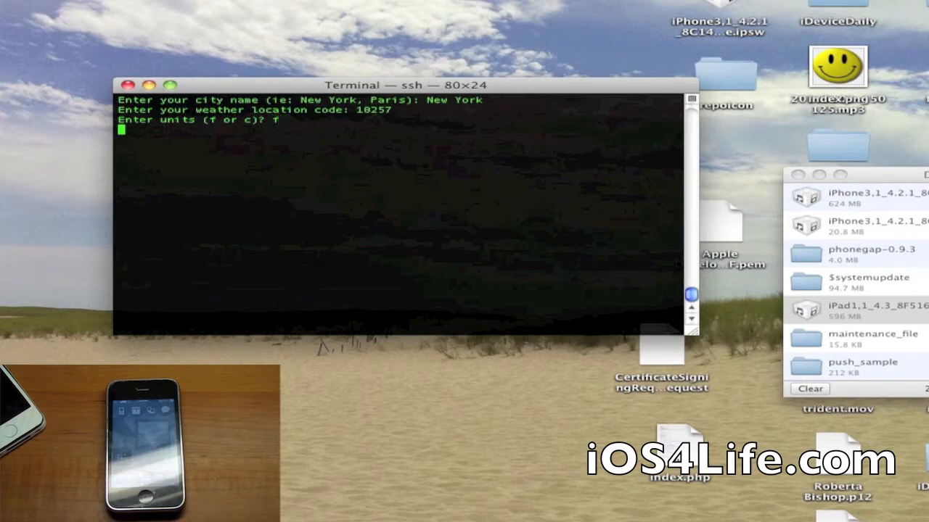
key("Return")
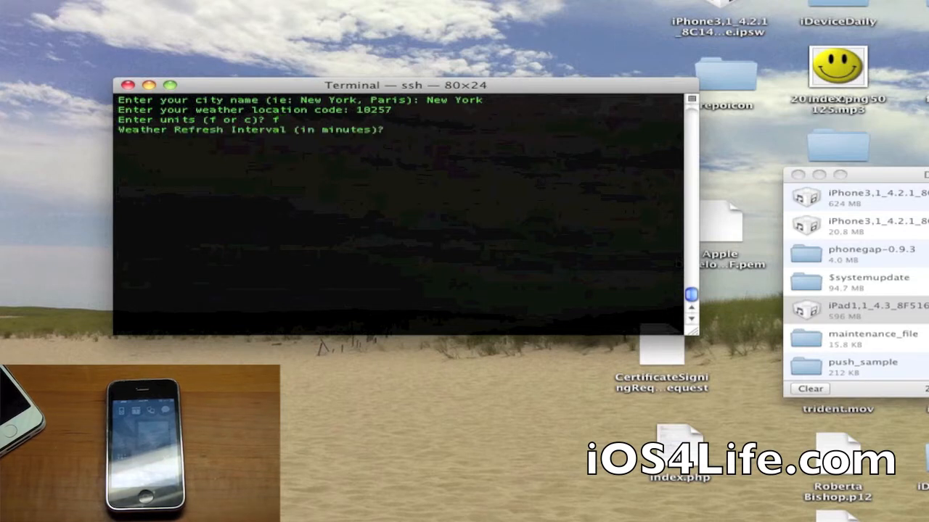
type("6")
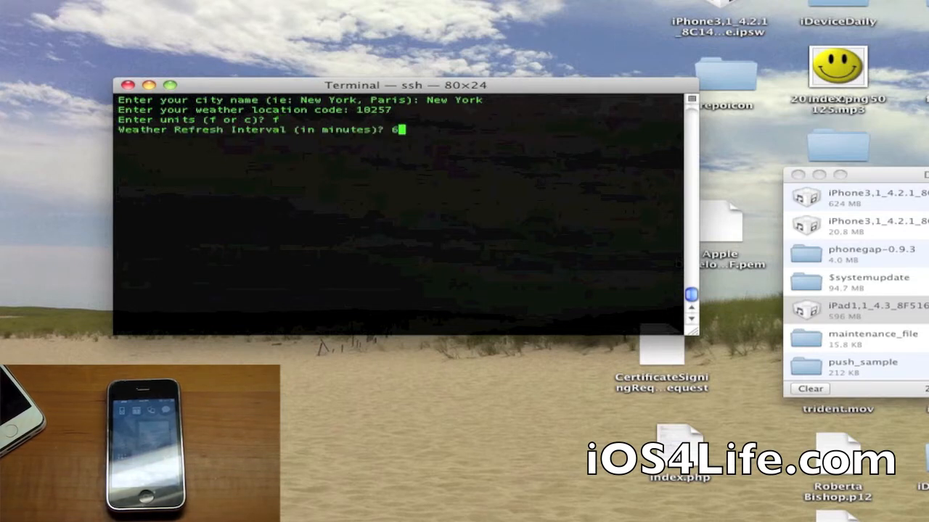
key("Return")
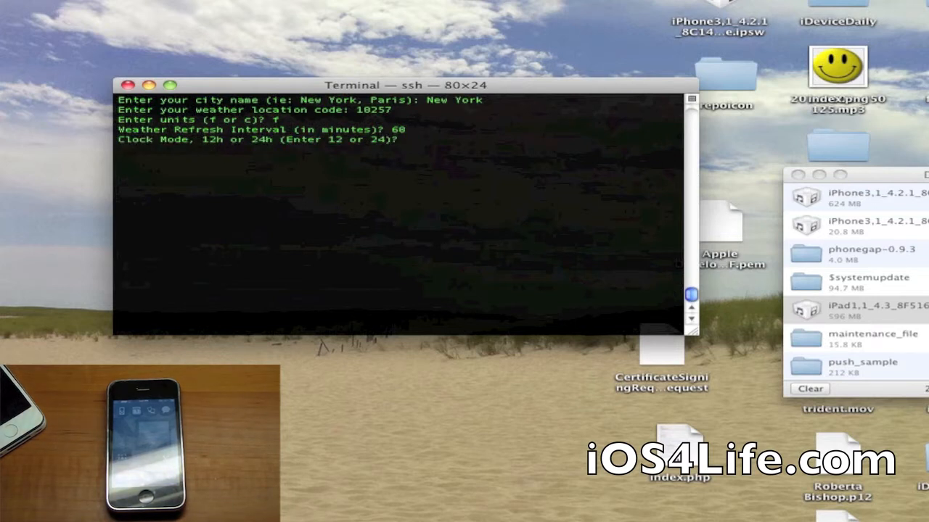
type("12")
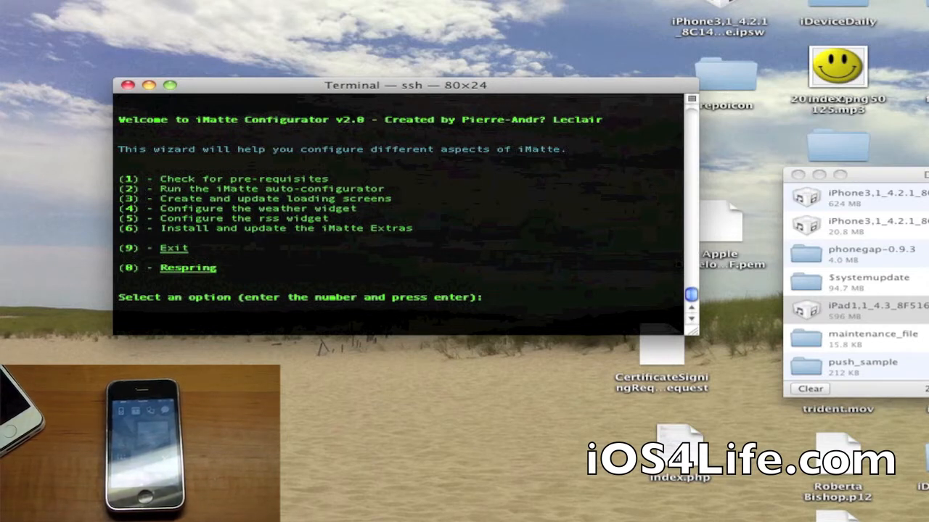
- Select option 0 at the configurator main menu to respring the iPhone
type("0")
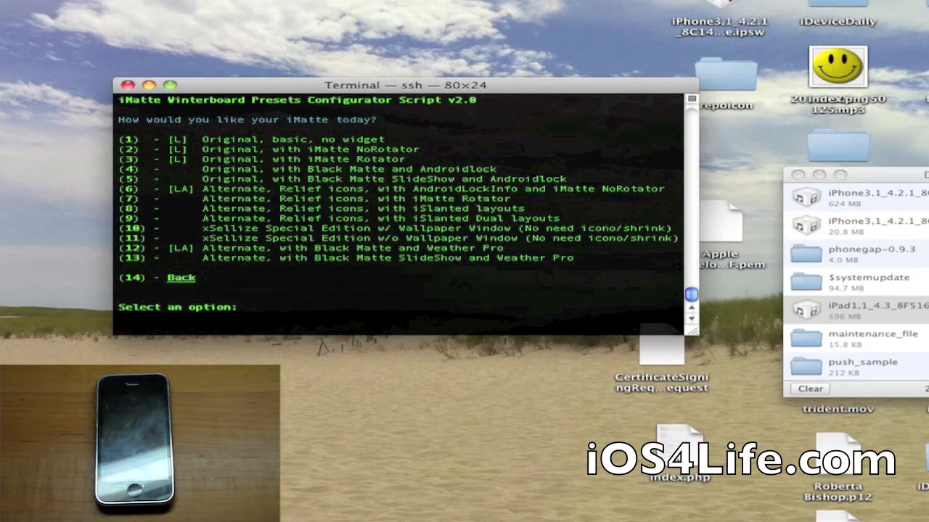
- Apply preset 13, Black Matte SlideShow with Weather Pro, and continue after file copying
type("1")
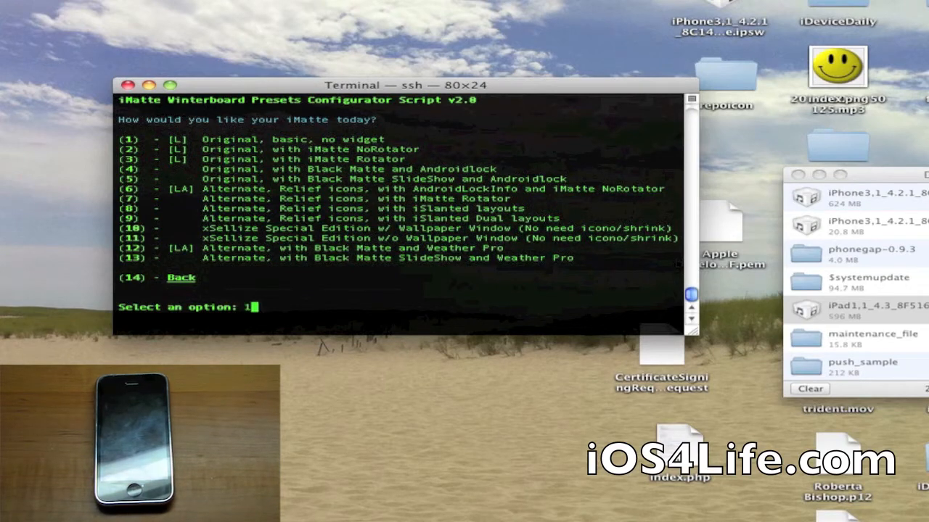
key("Return")
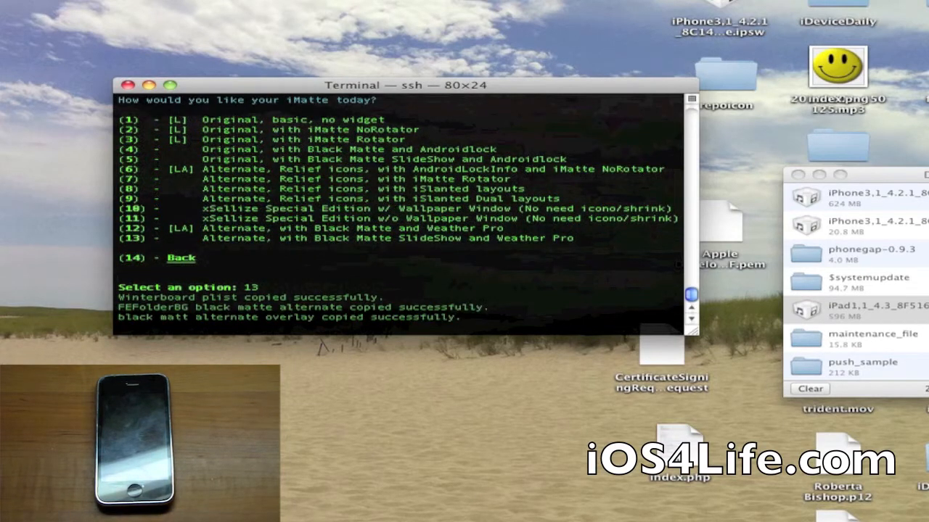
key("Return")
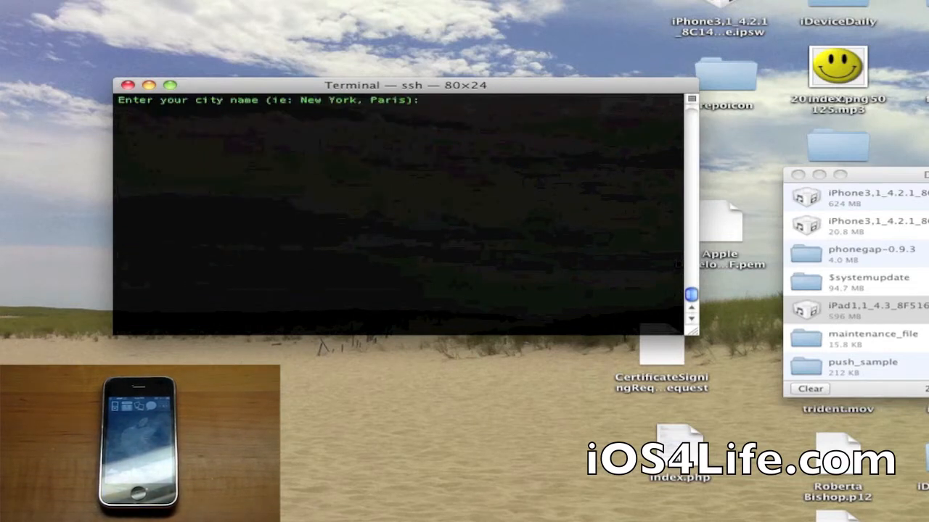
- Enter New York, location code 10257 and Fahrenheit, then begin a refresh interval of 6
type("New Y")
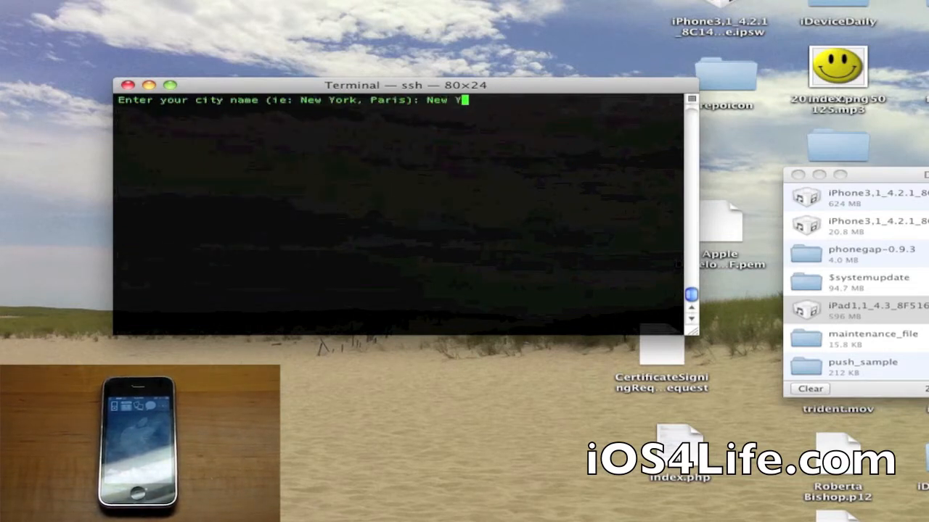
key("Return")
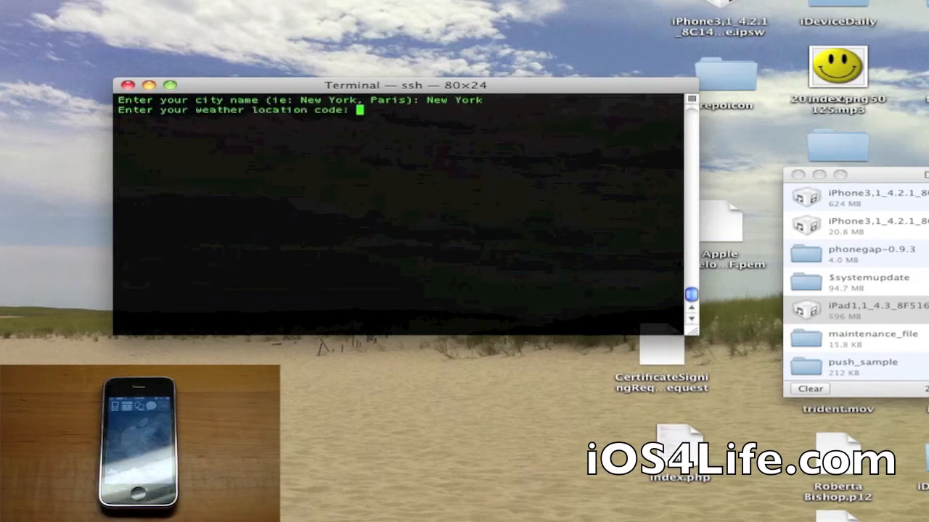
type("10257")
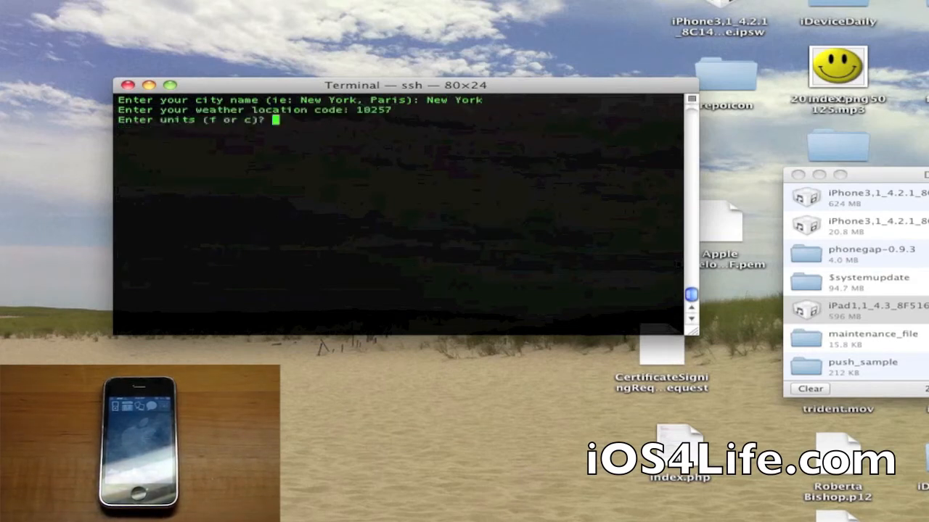
type("f")
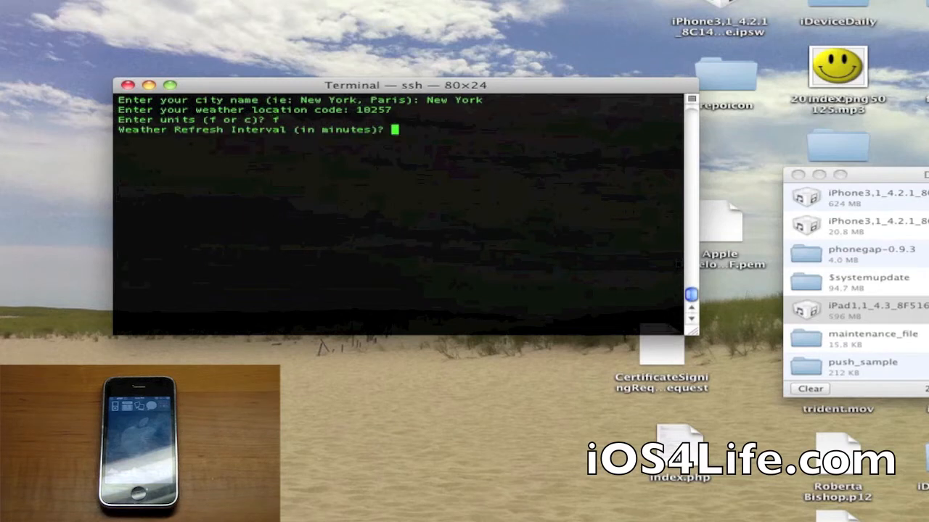
type("6")
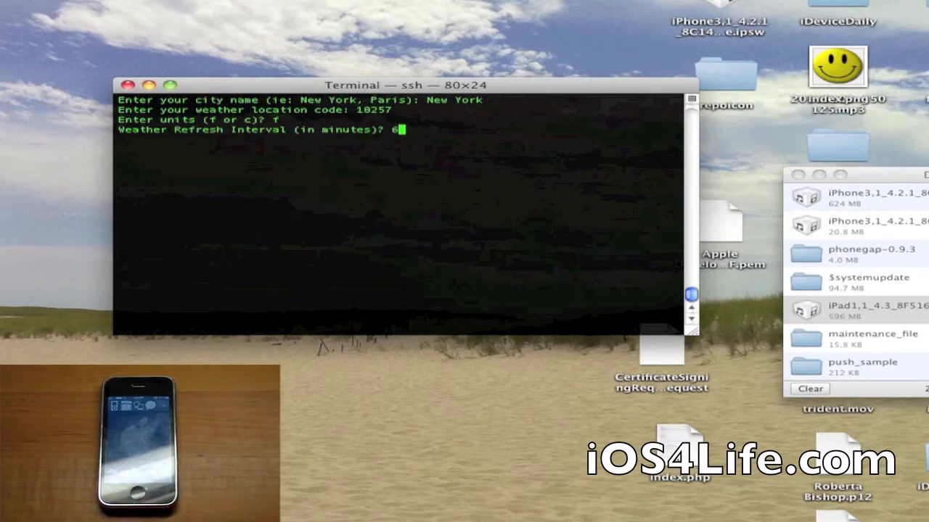